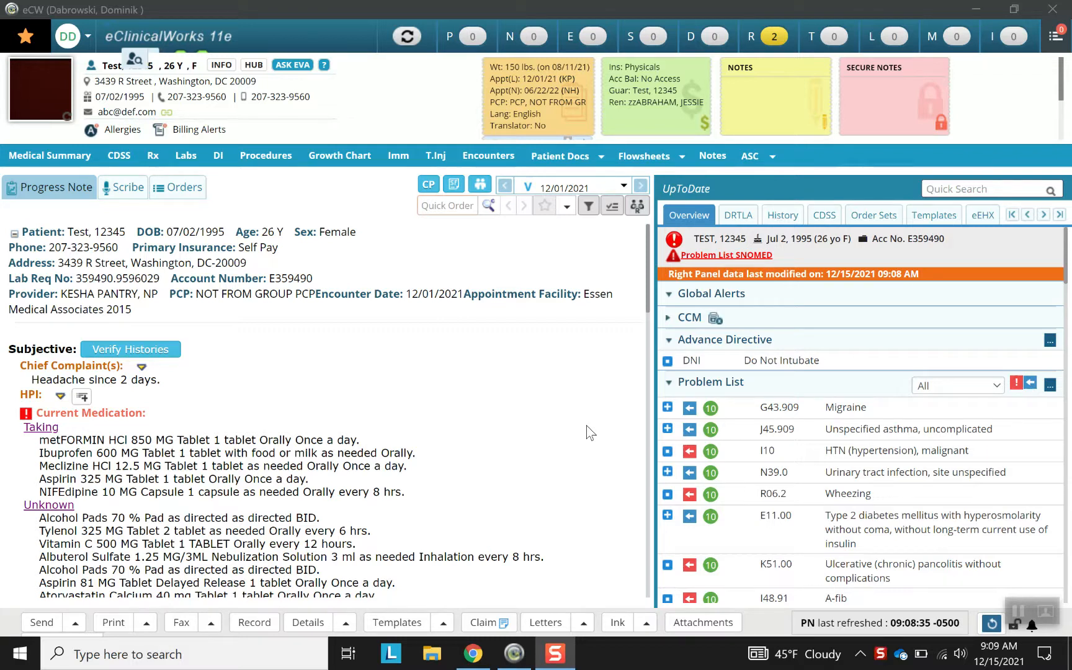
mouse_move(542, 384)
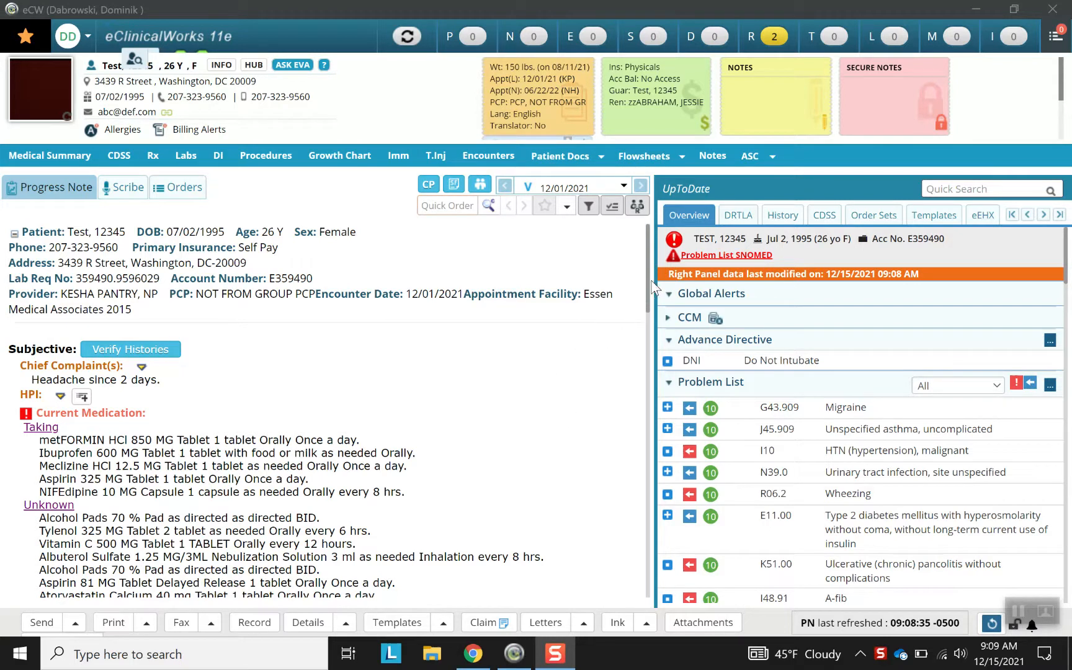
mouse_move(185, 253)
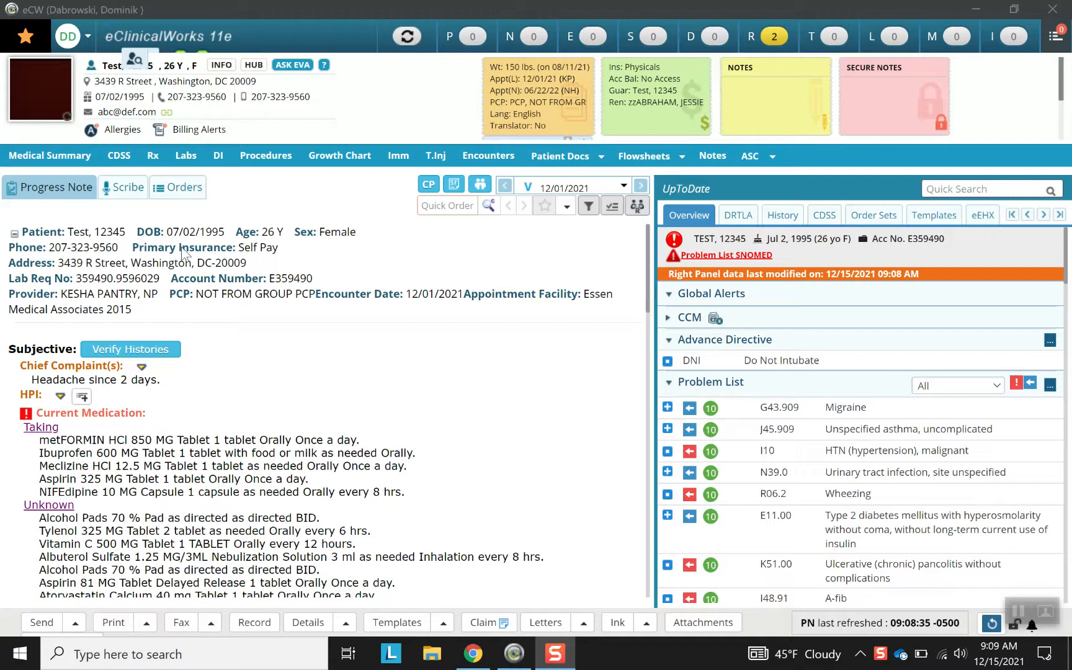
mouse_move(246, 262)
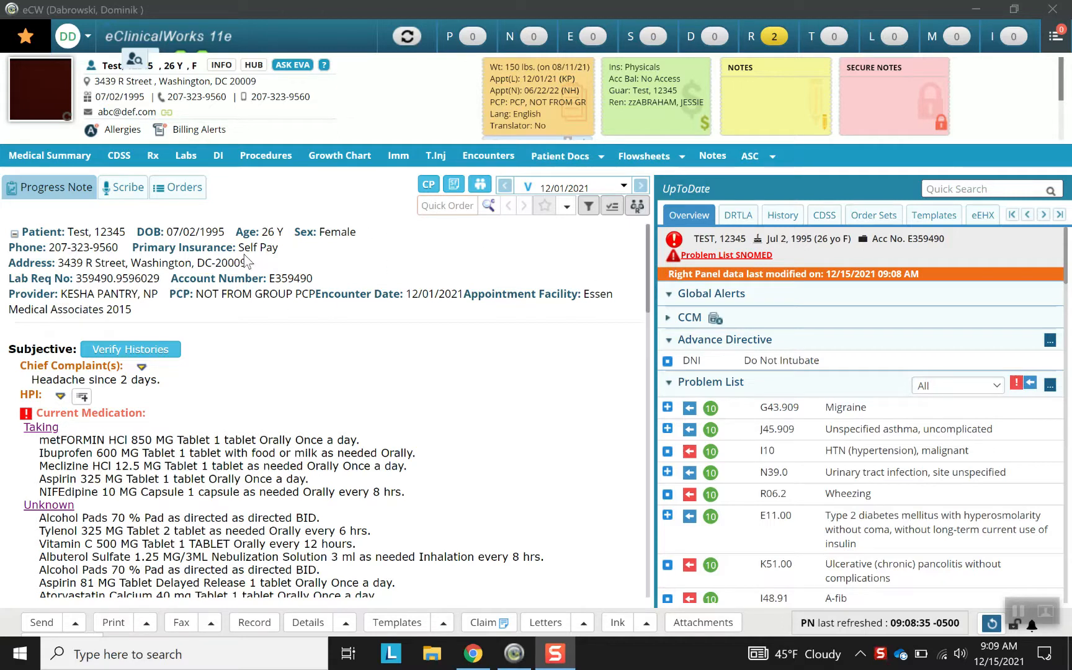
mouse_move(41, 475)
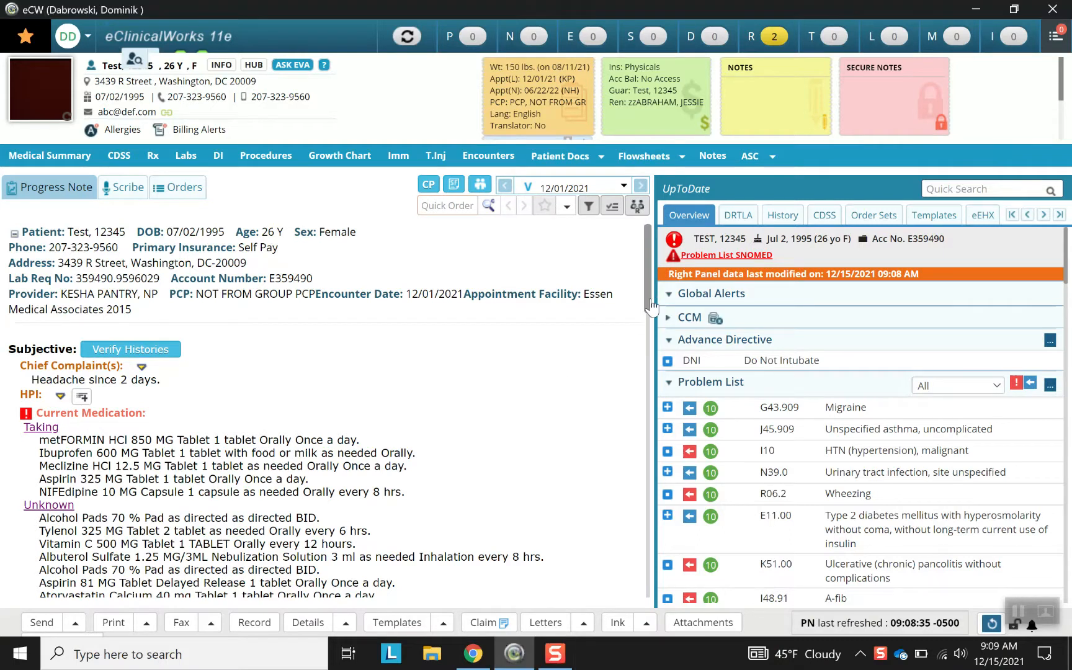
- Scroll the progress note down past Gyn History to the OB History section
scroll(down, 3)
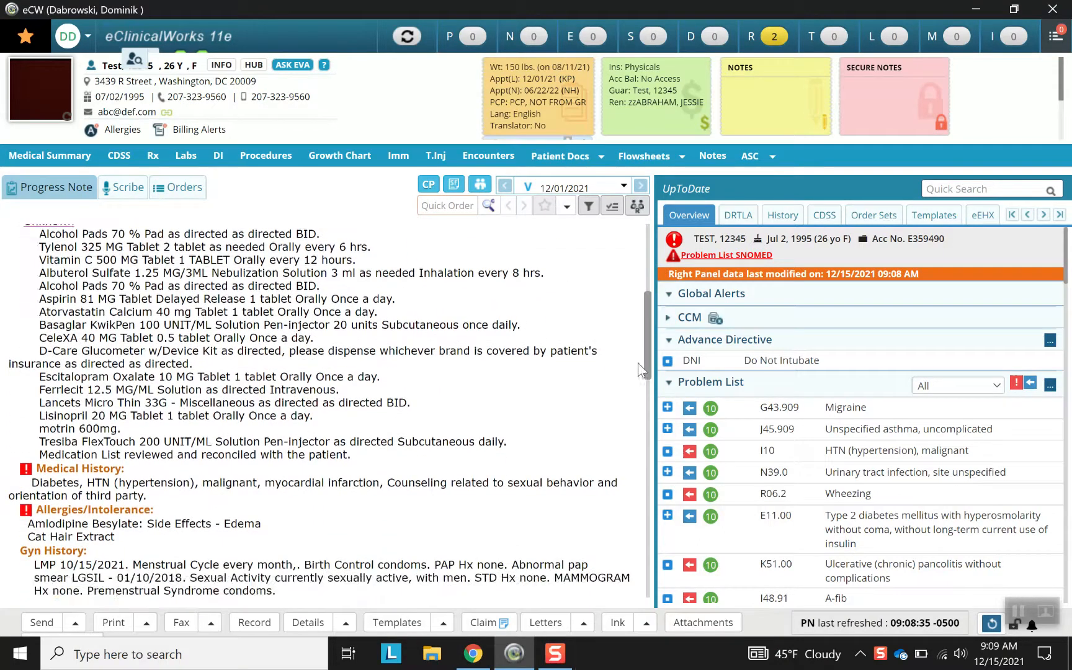
scroll(down, 3)
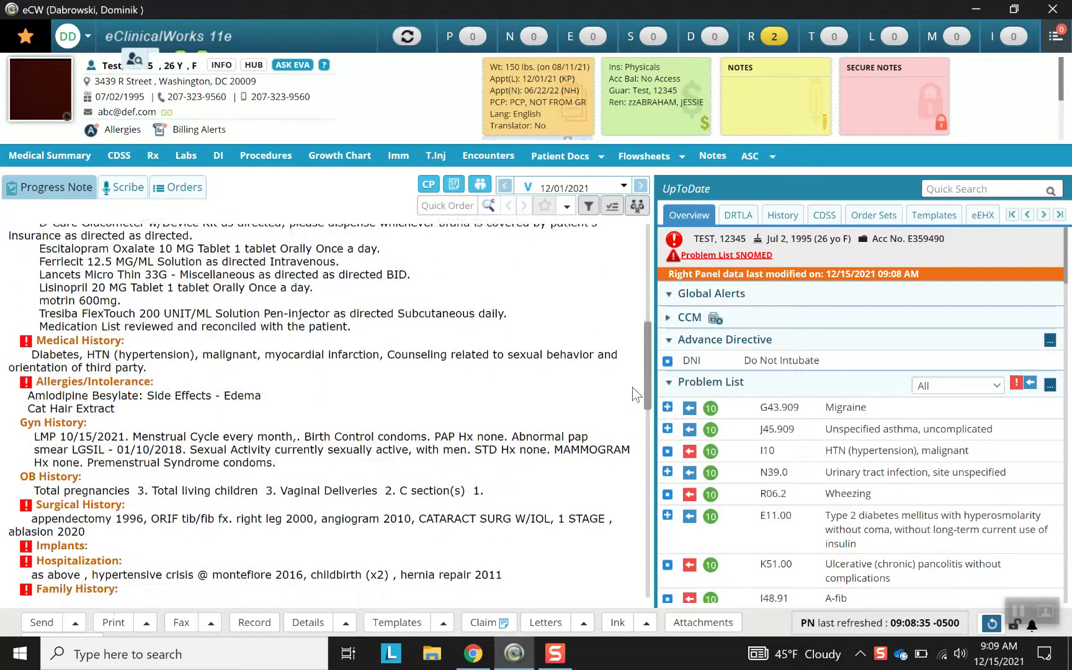
scroll(down, 3)
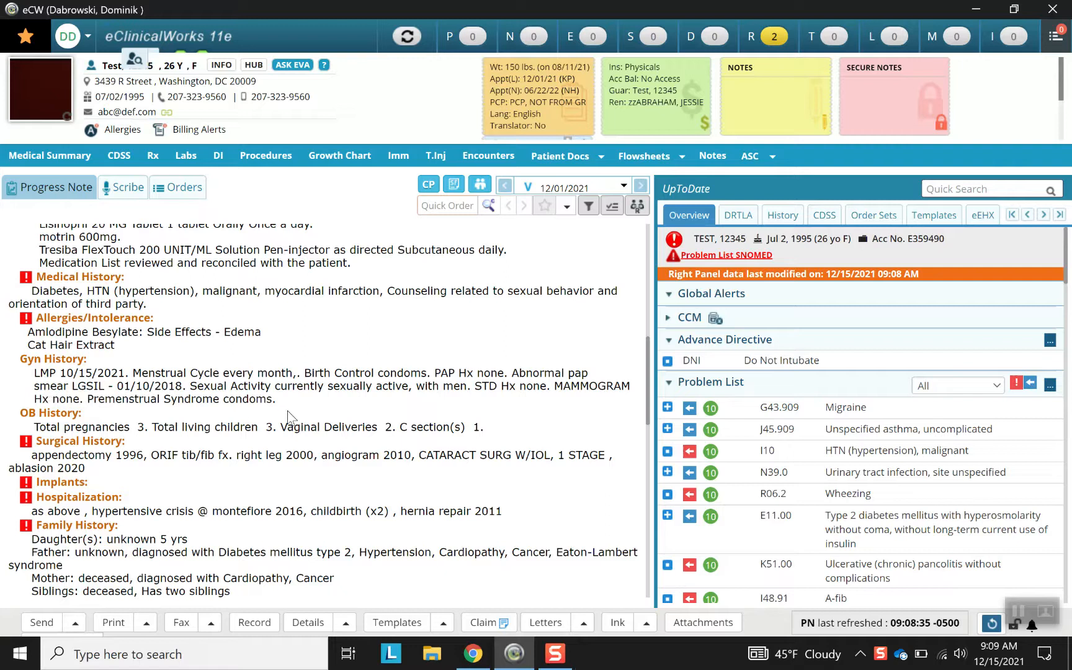
mouse_move(171, 433)
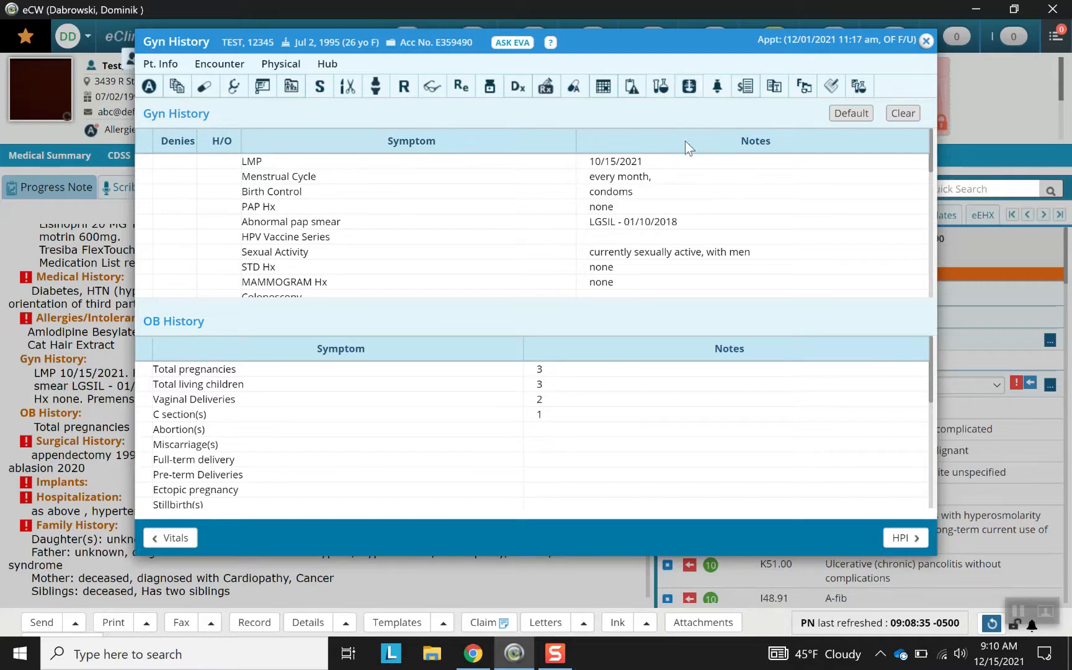
mouse_move(641, 114)
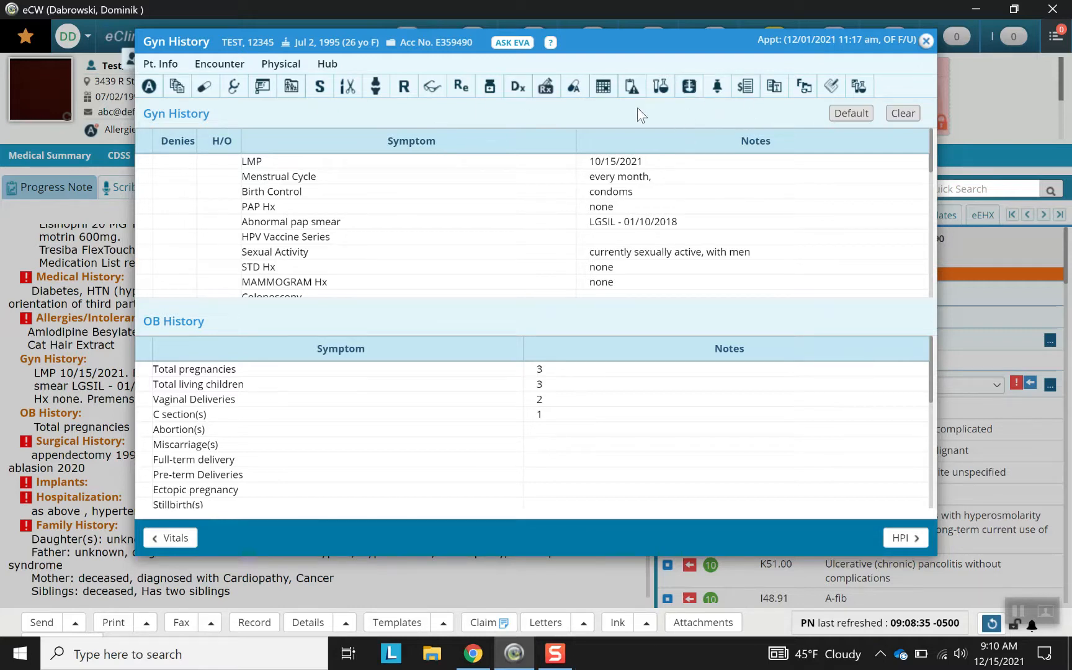
mouse_move(499, 127)
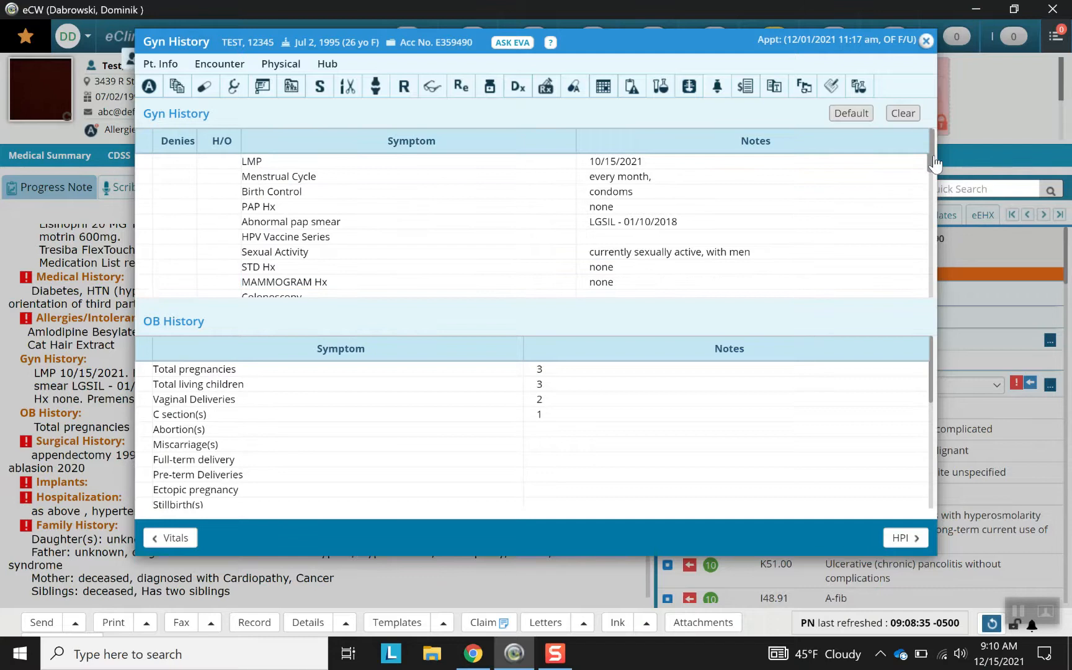
scroll(down, 3)
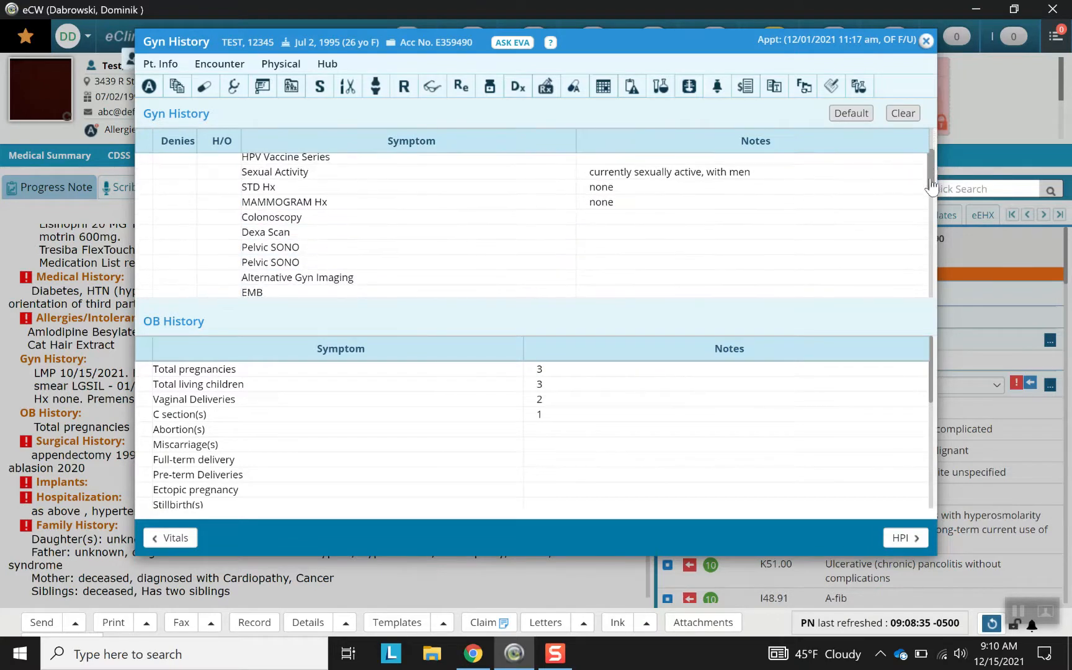
scroll(down, 3)
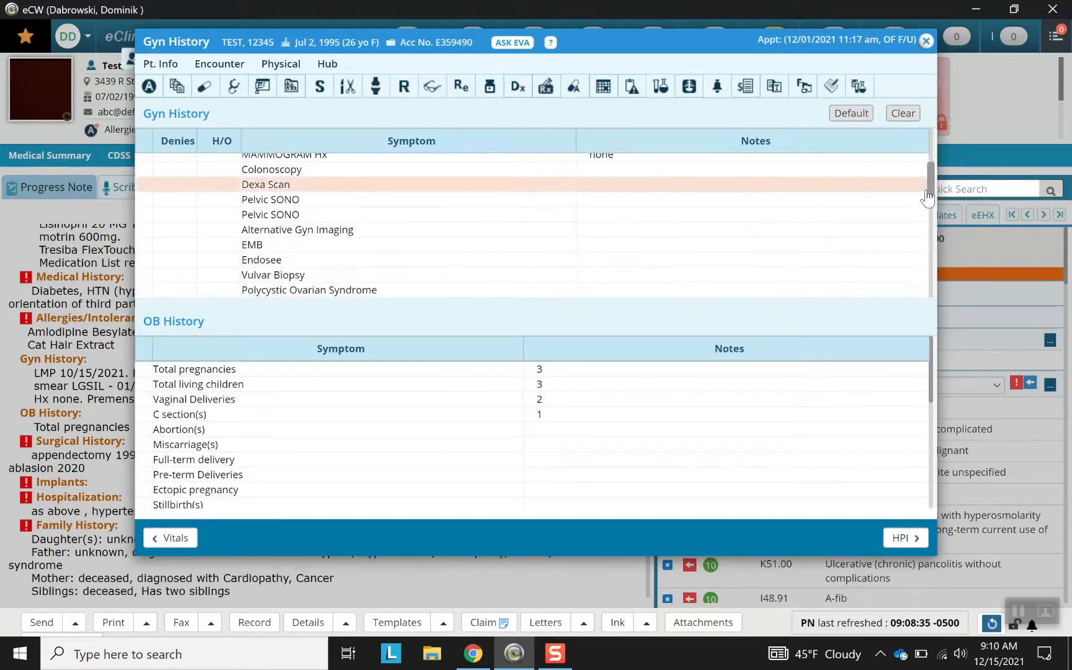
scroll(down, 3)
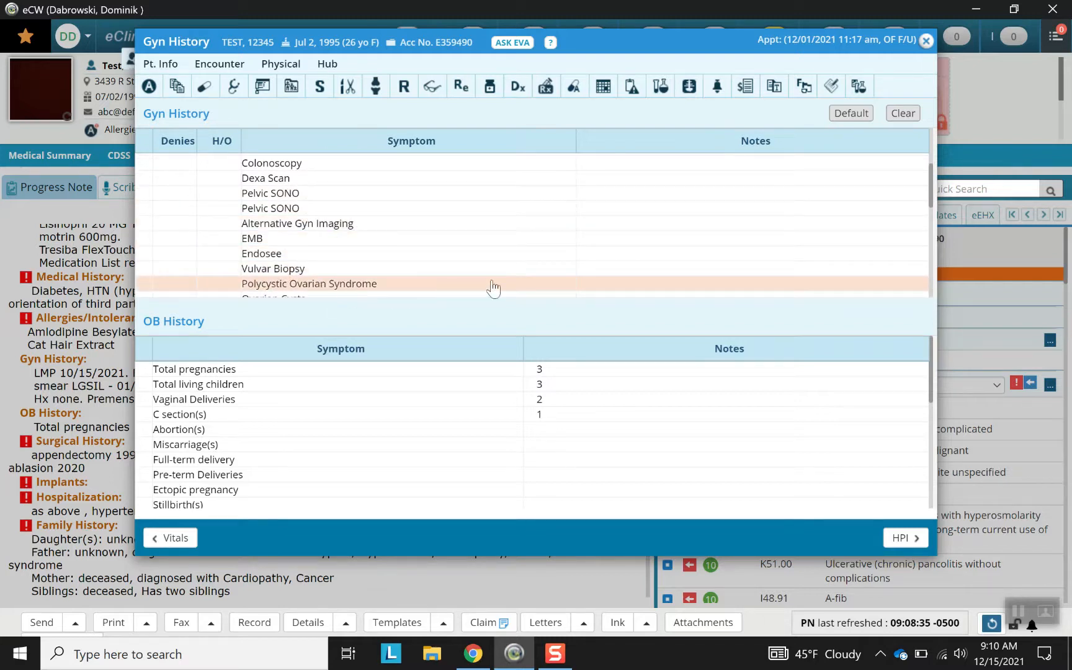
scroll(down, 3)
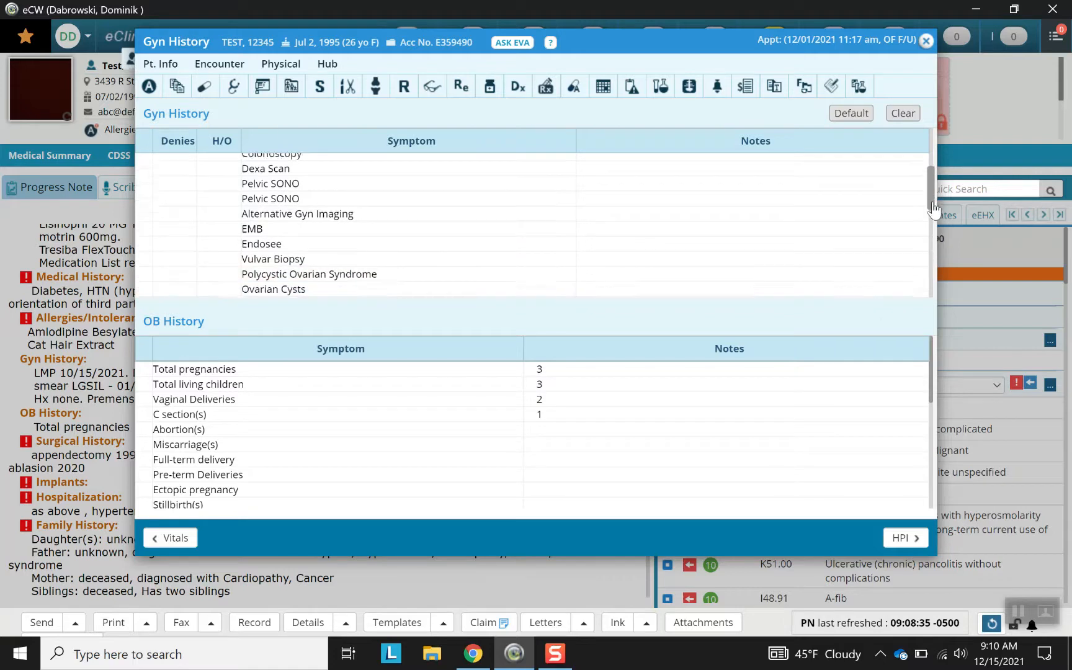
scroll(down, 3)
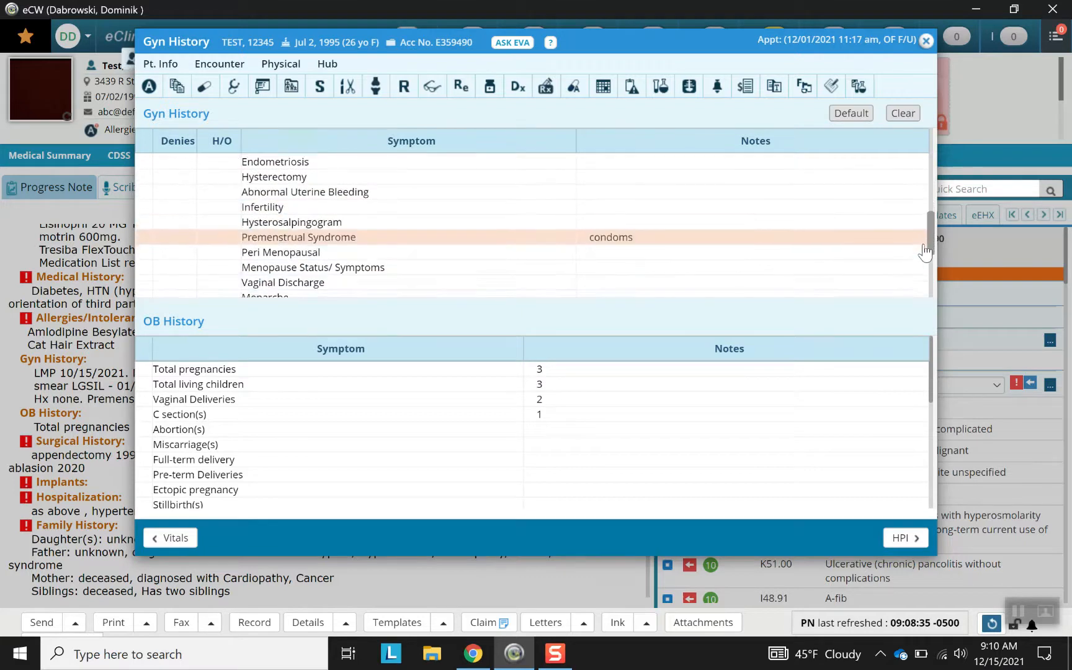
scroll(down, 3)
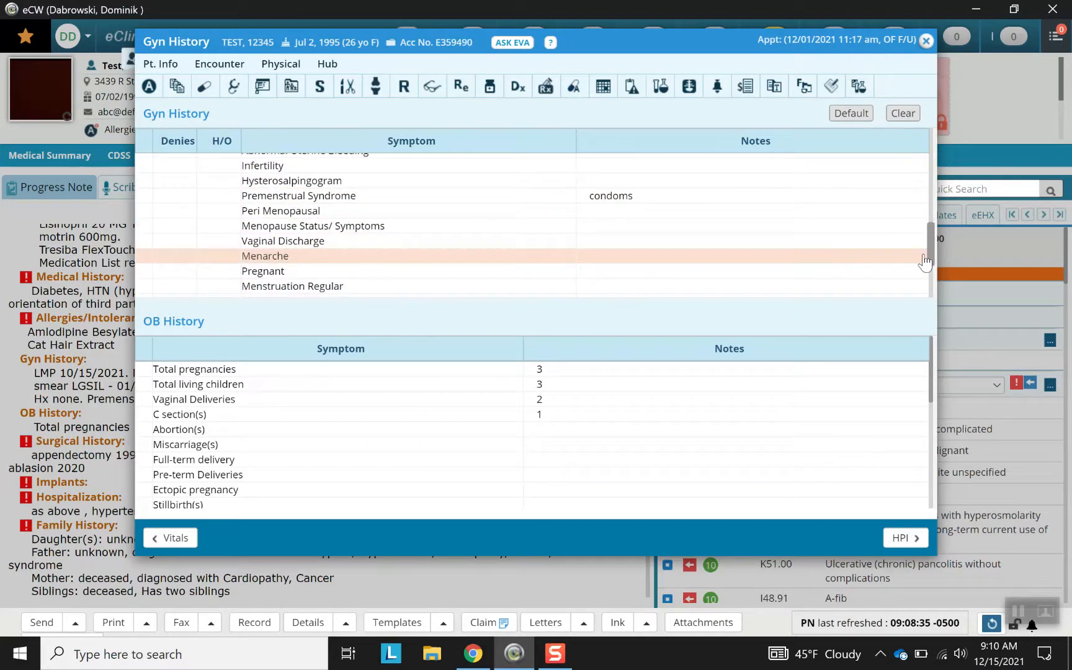
scroll(down, 3)
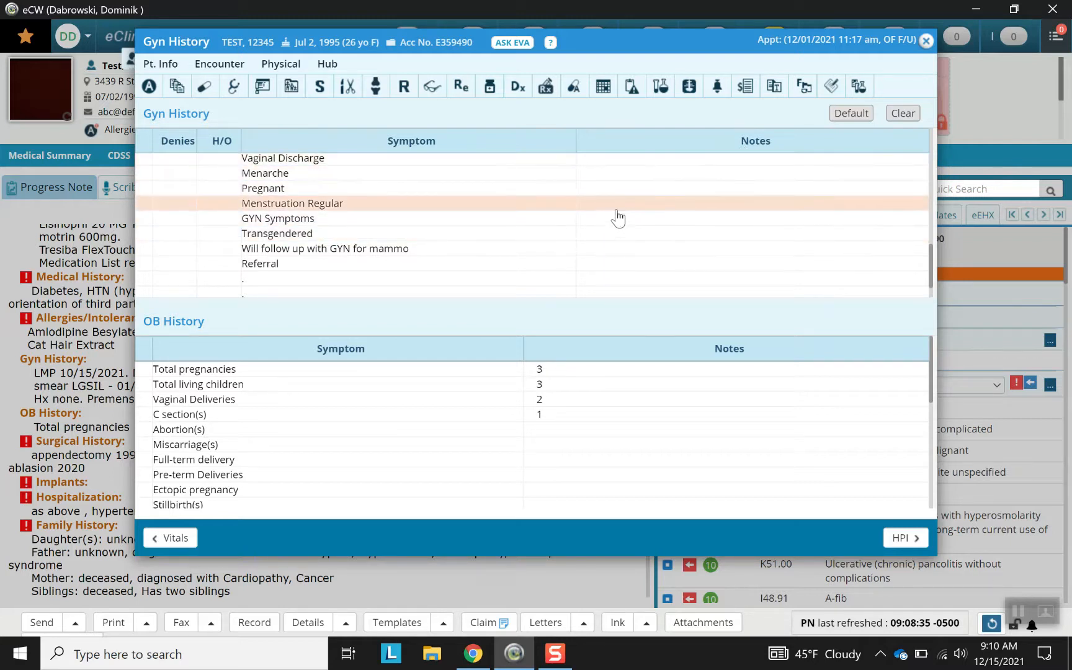
mouse_move(609, 233)
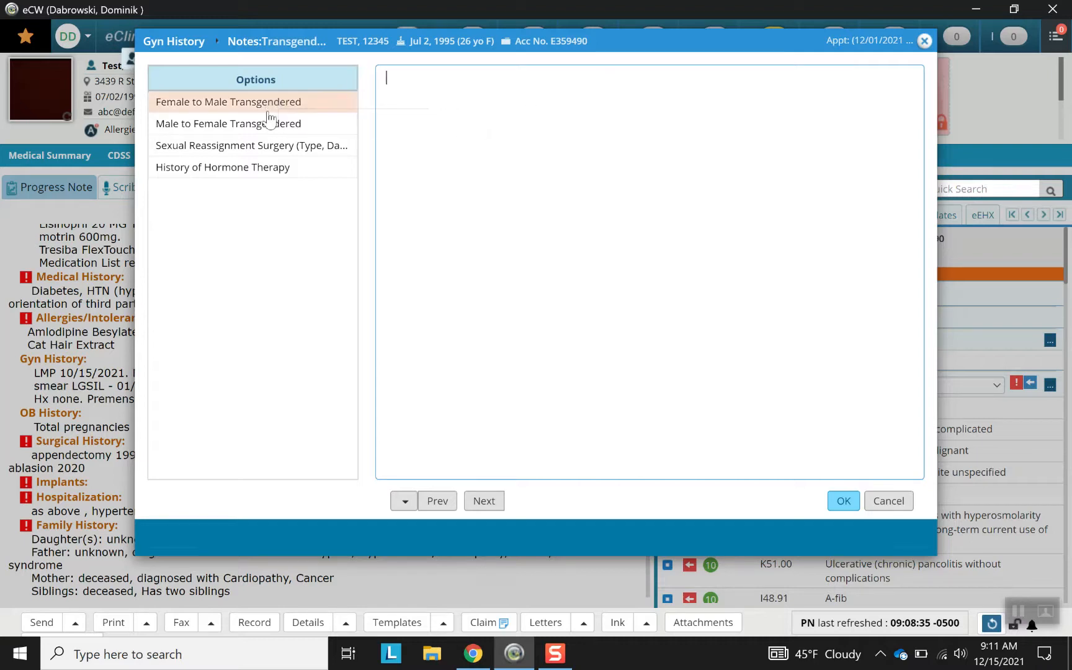
- Record 'Male to Female Transgendered' as the Transgendered note and 2/3 for HPV Vaccine Series
click(228, 122)
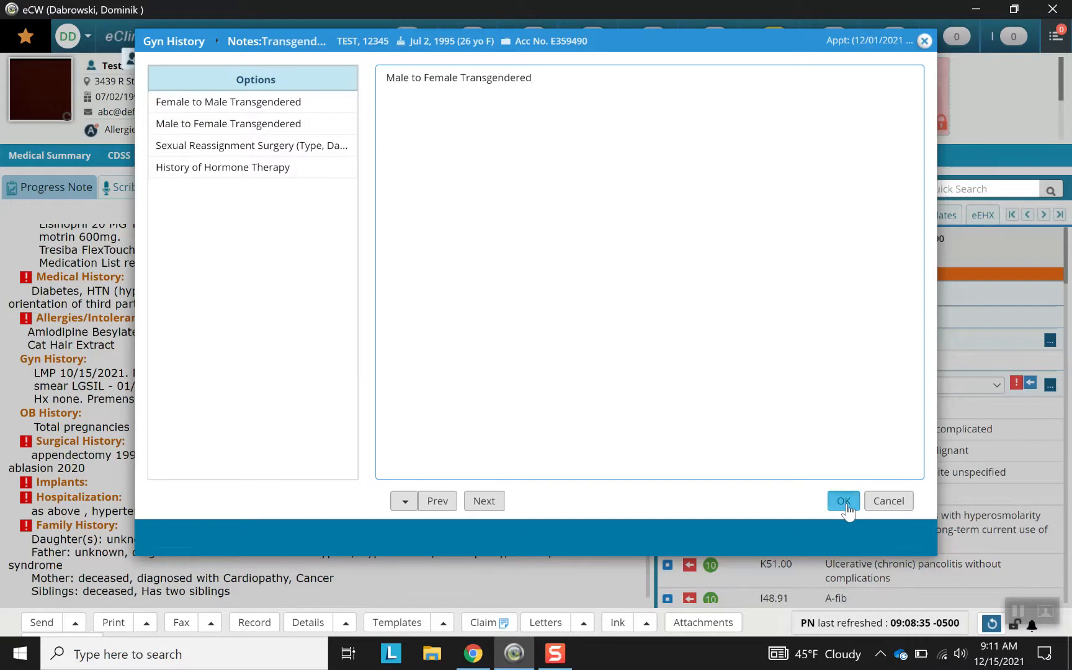
click(842, 501)
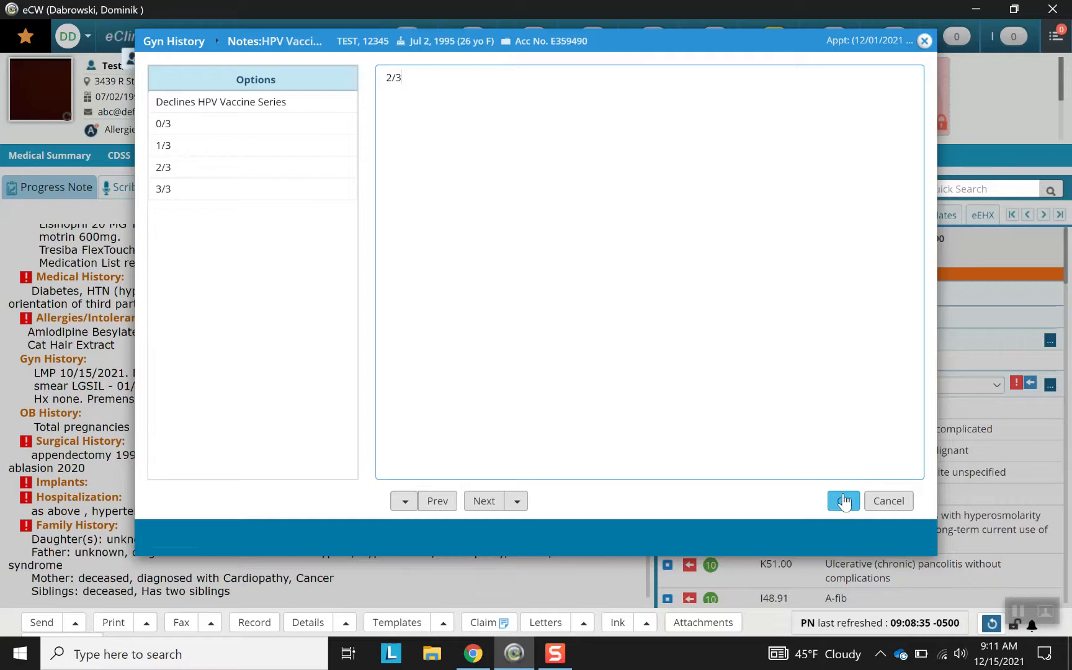
click(843, 501)
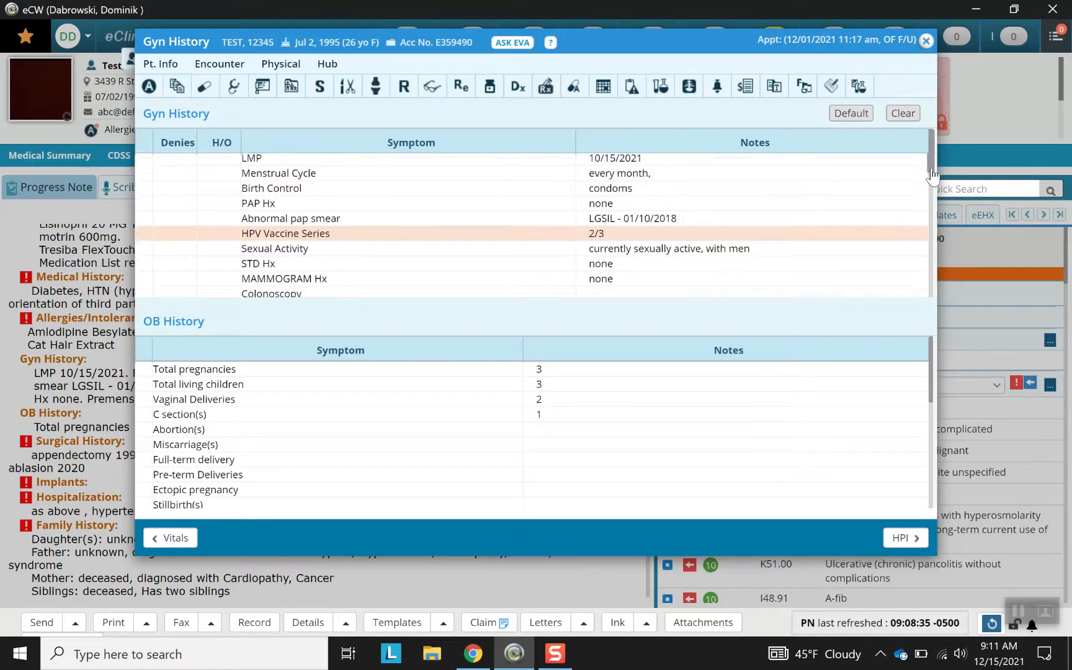
scroll(down, 3)
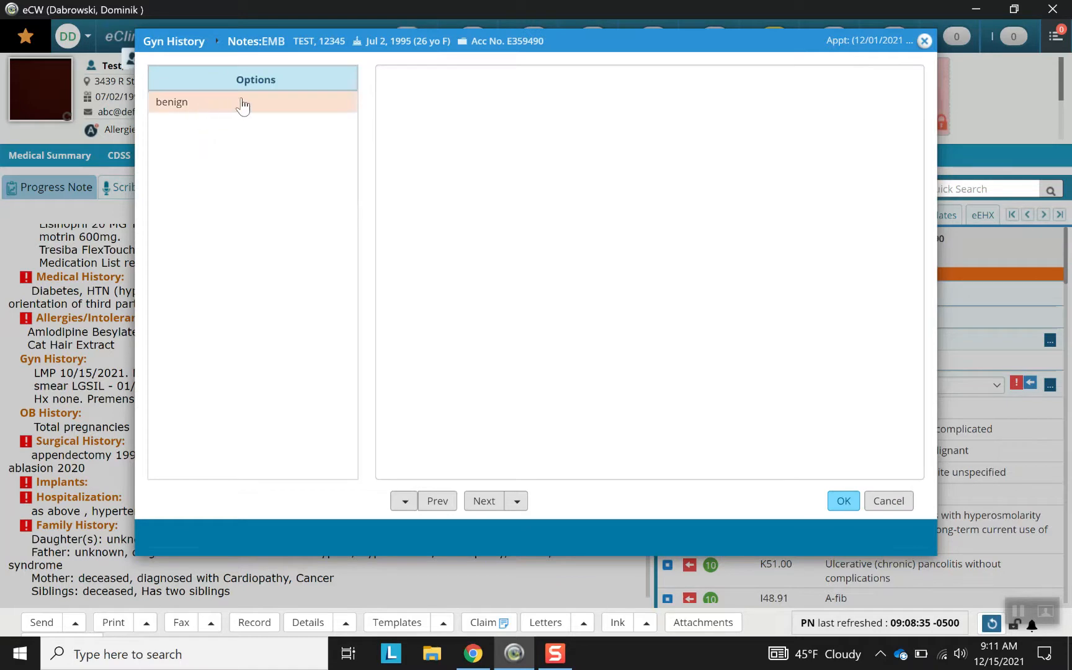
mouse_move(286, 110)
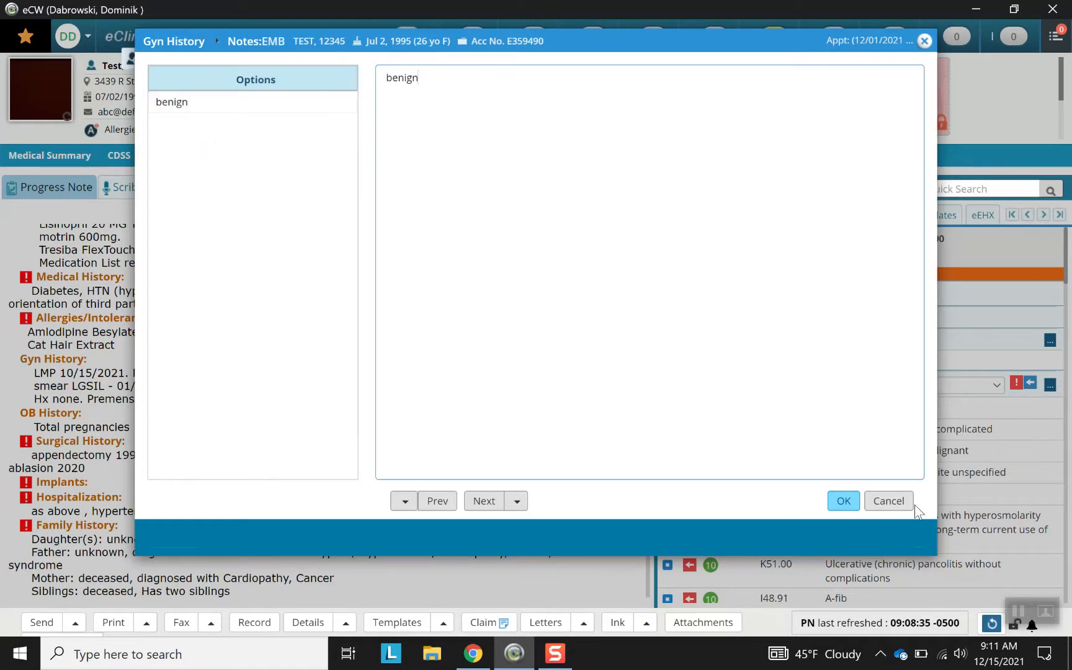
click(843, 501)
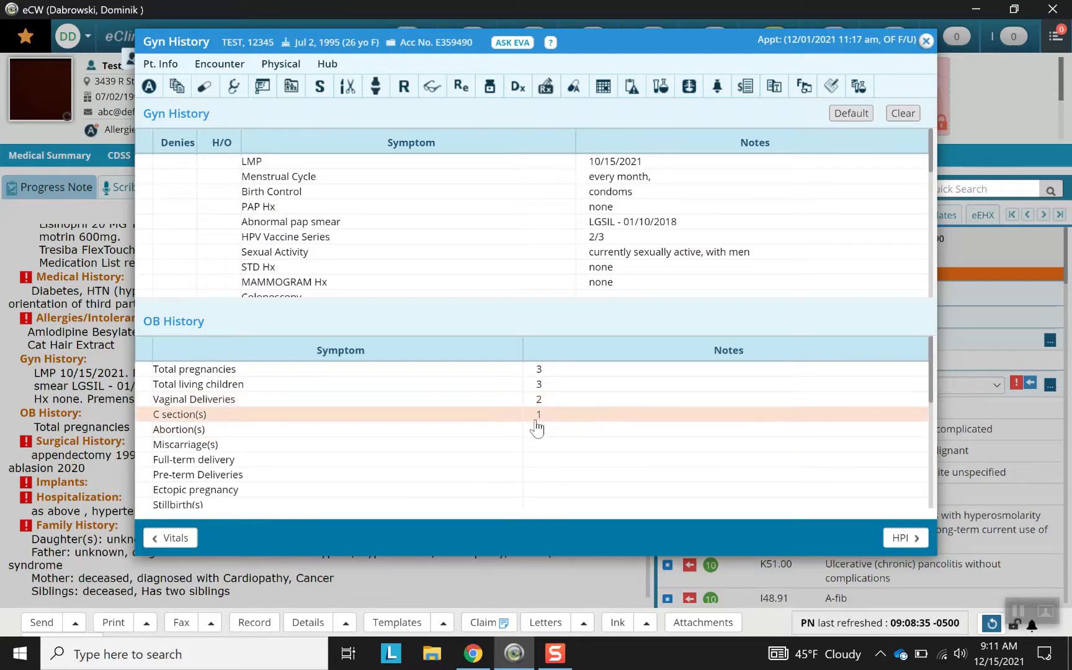
mouse_move(551, 455)
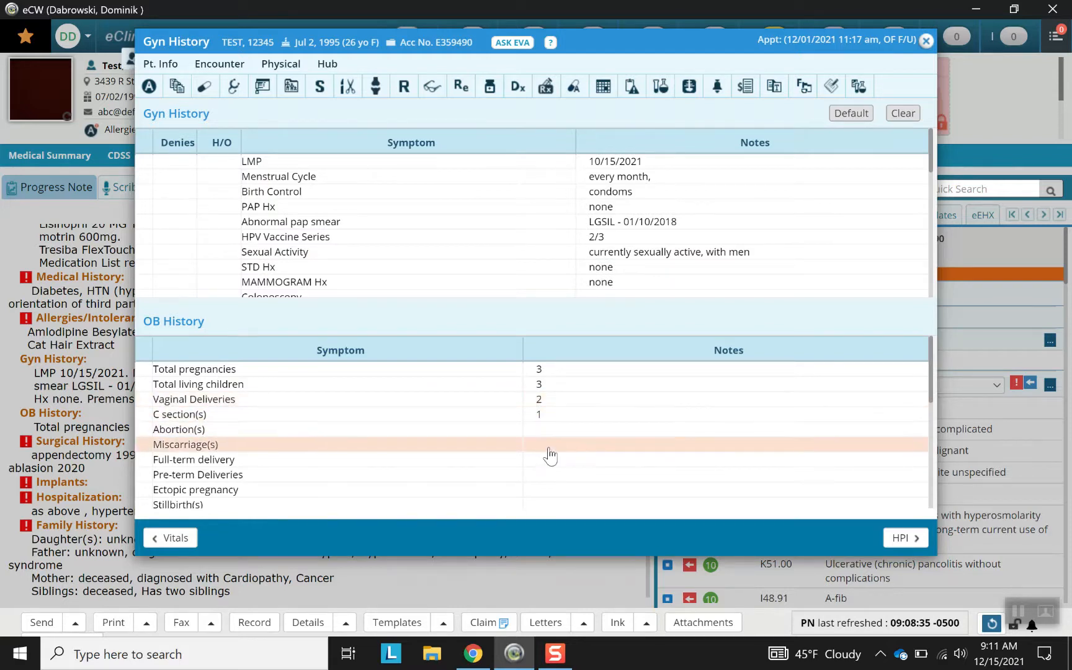
mouse_move(547, 463)
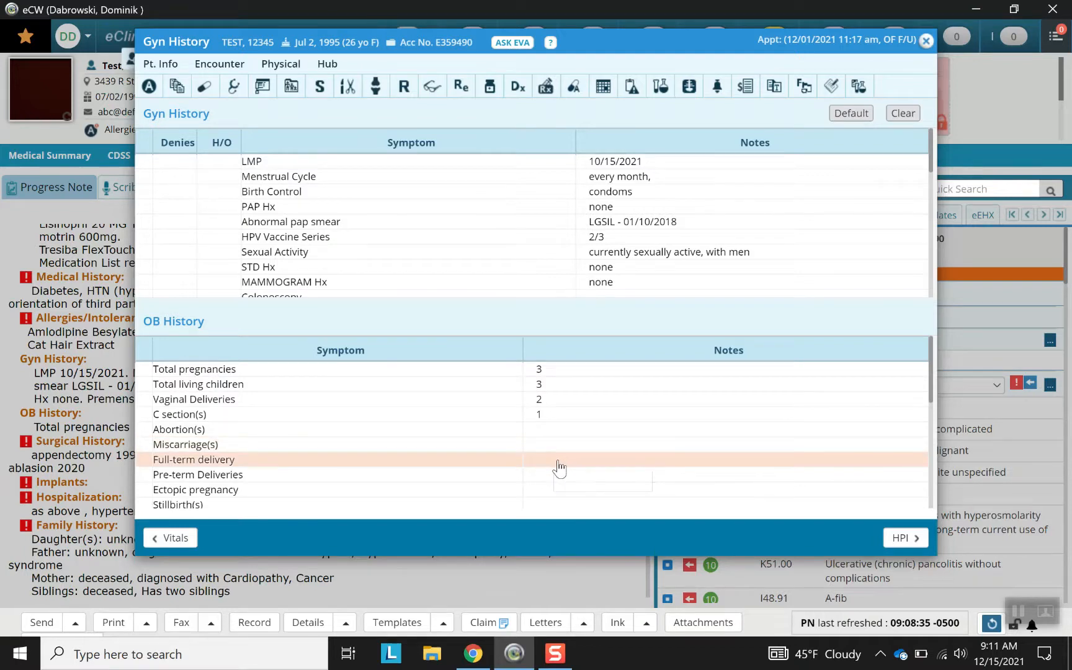
- Enter 2 as the full-term delivery count and 1 as the pre-term deliveries count
click(601, 459)
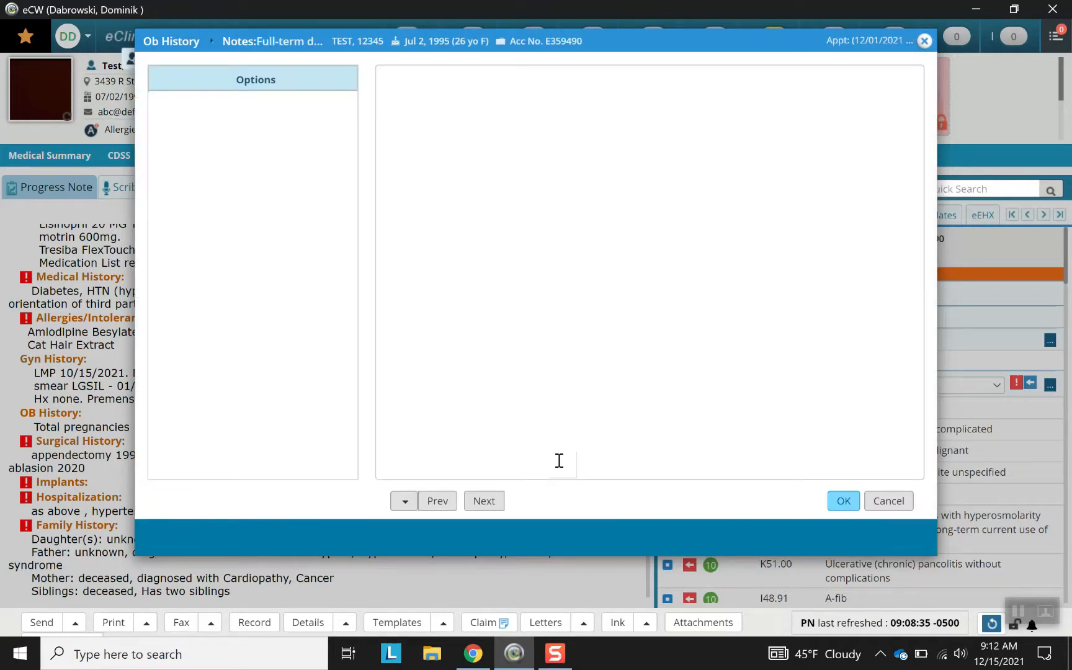
mouse_move(469, 109)
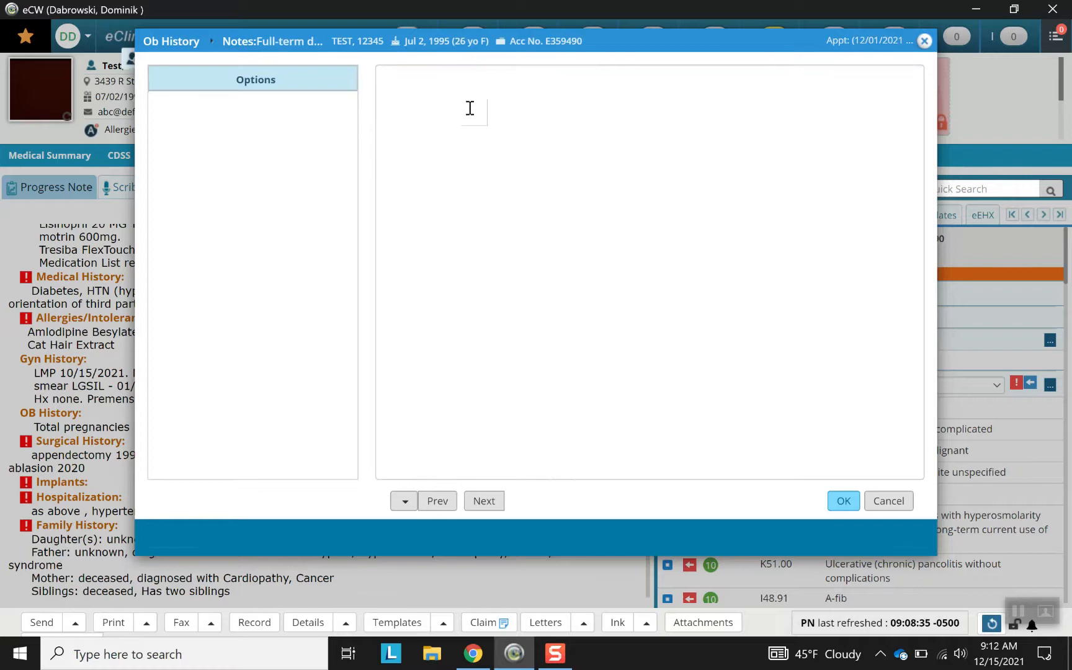
text(2)
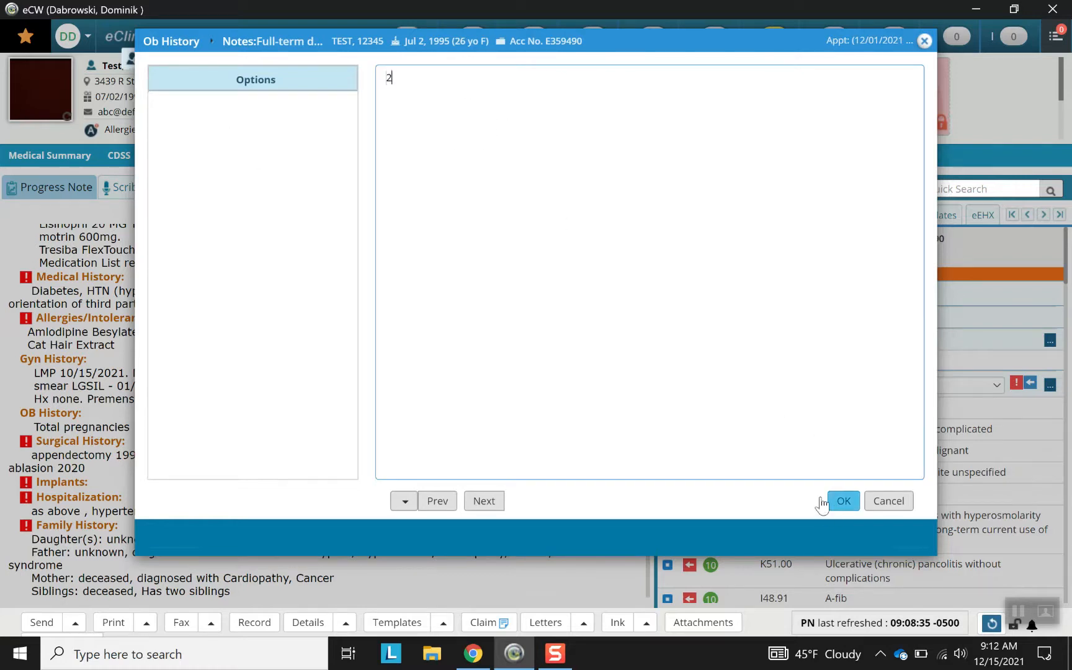
click(843, 501)
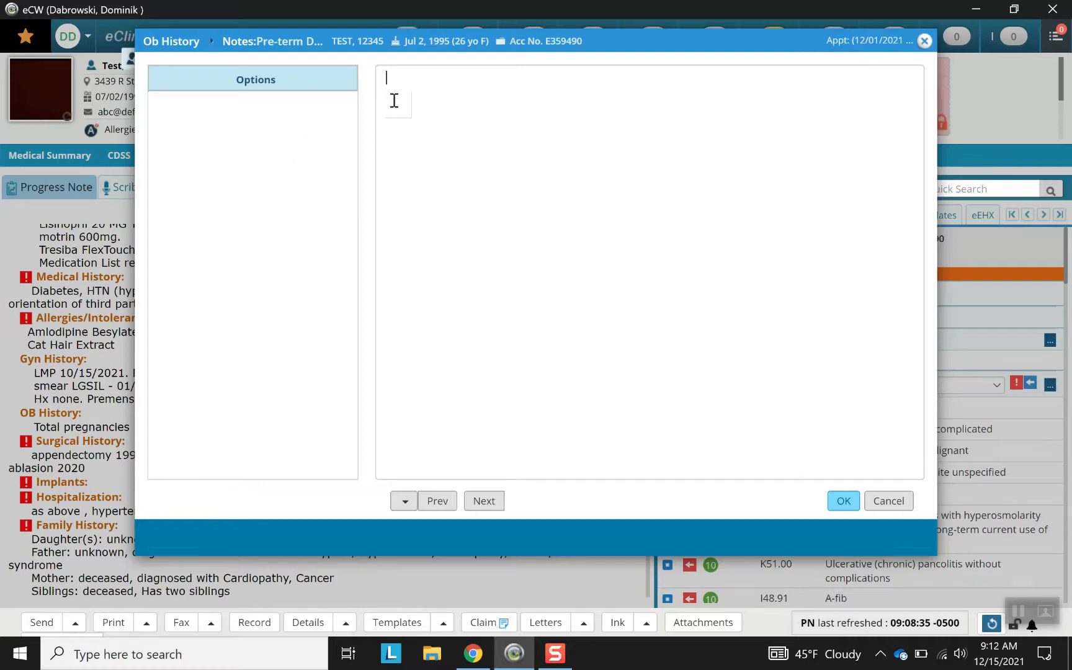
text(1)
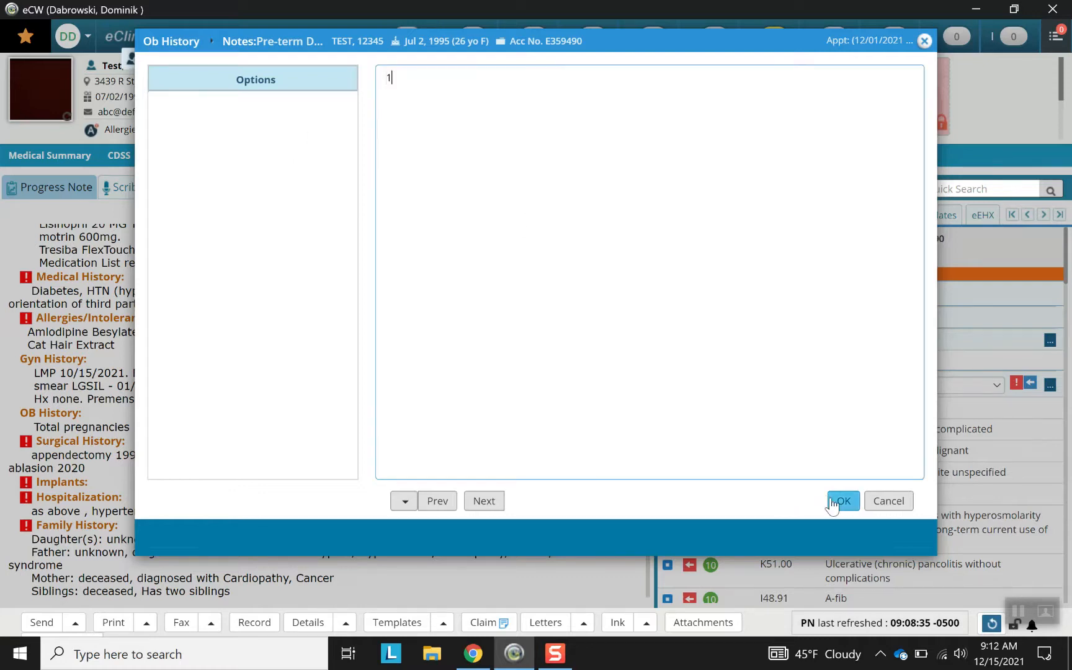
click(842, 500)
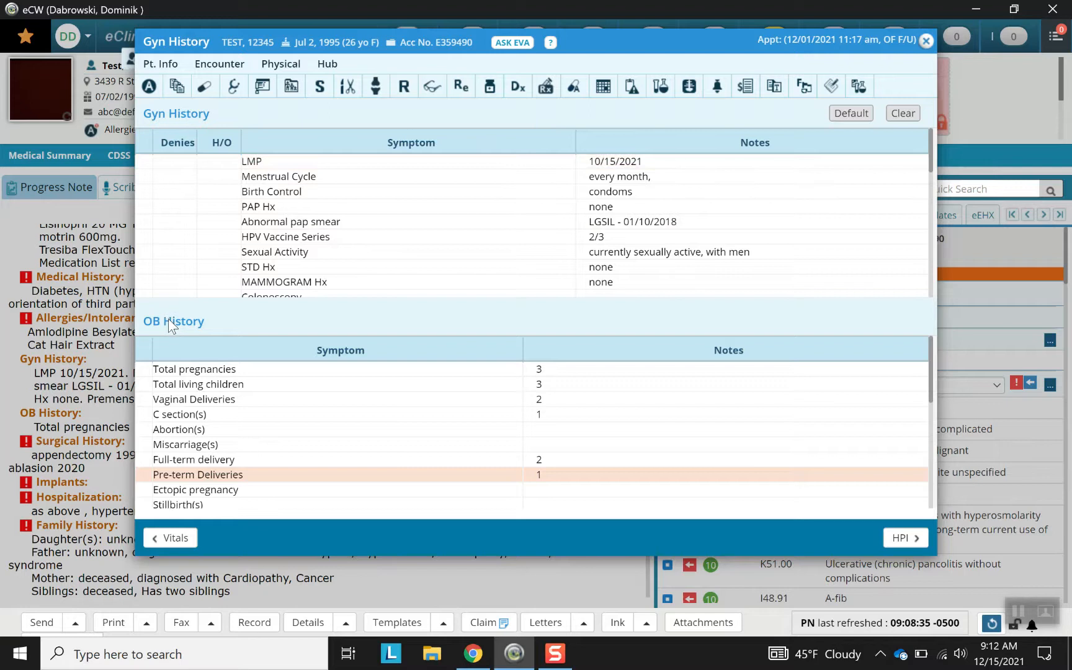
mouse_move(217, 334)
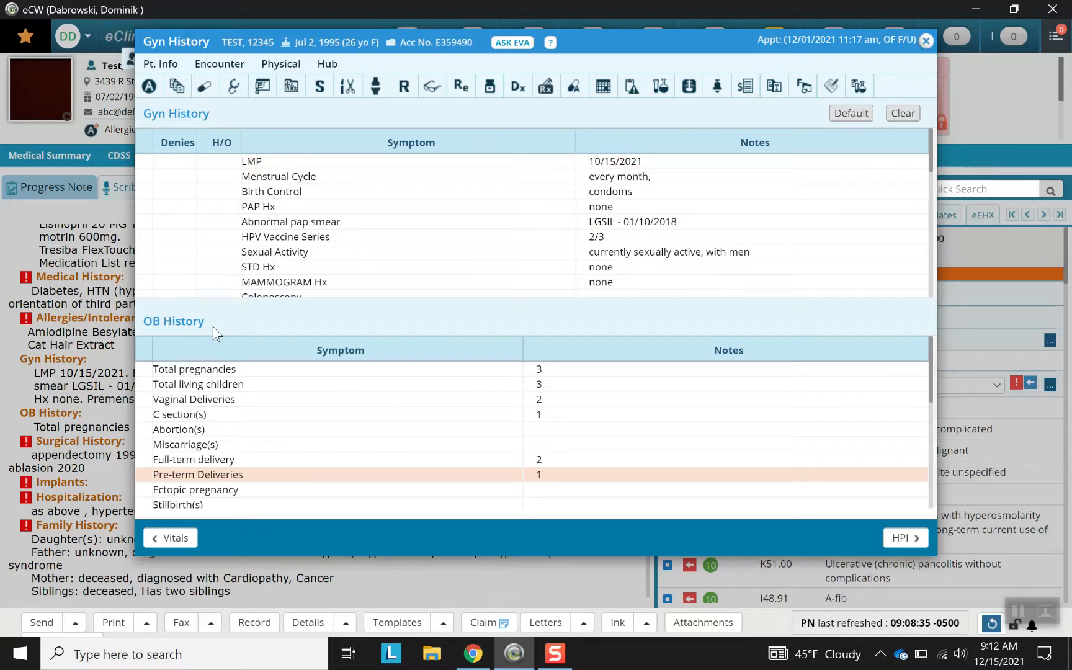